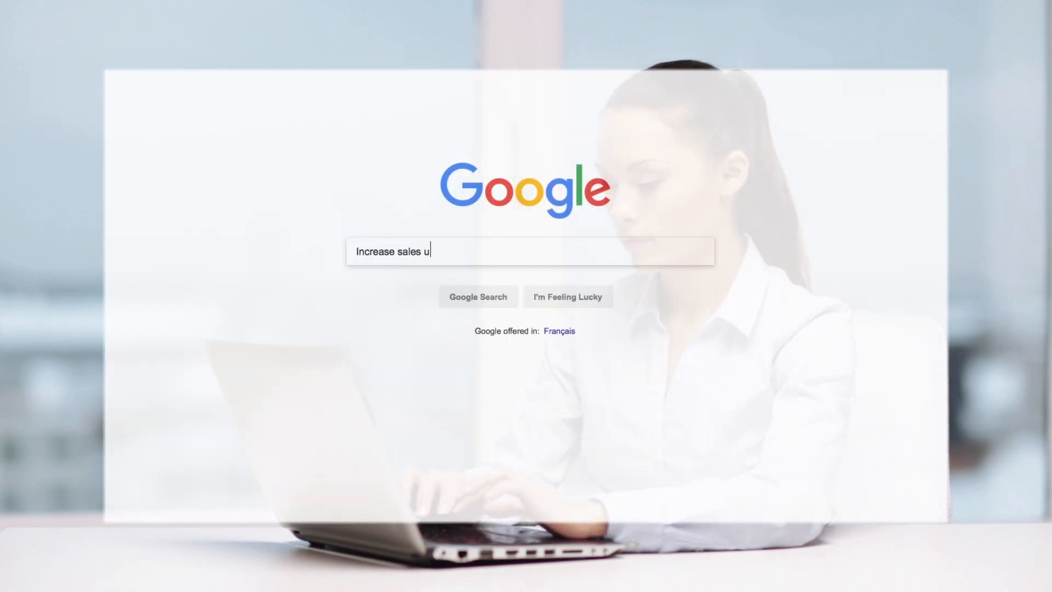
- Search Google for 'Increase sales using a commerce-enabled tool'
type("sing a commerce-enabled tool f")
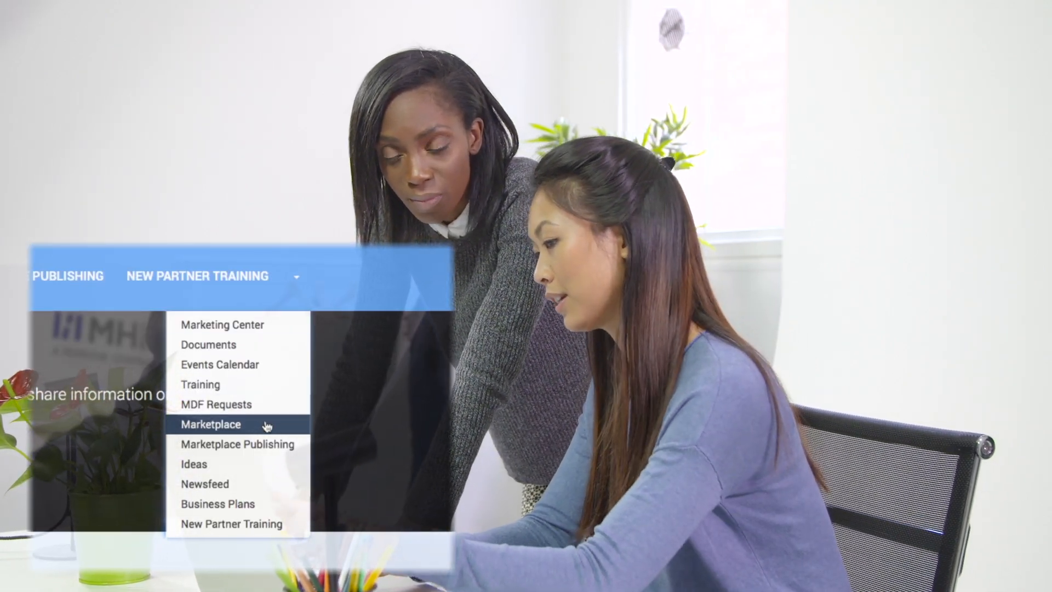
- Open the Marketplace, its vendor list, and Systemcomp's Manage Listings page
left_click(209, 425)
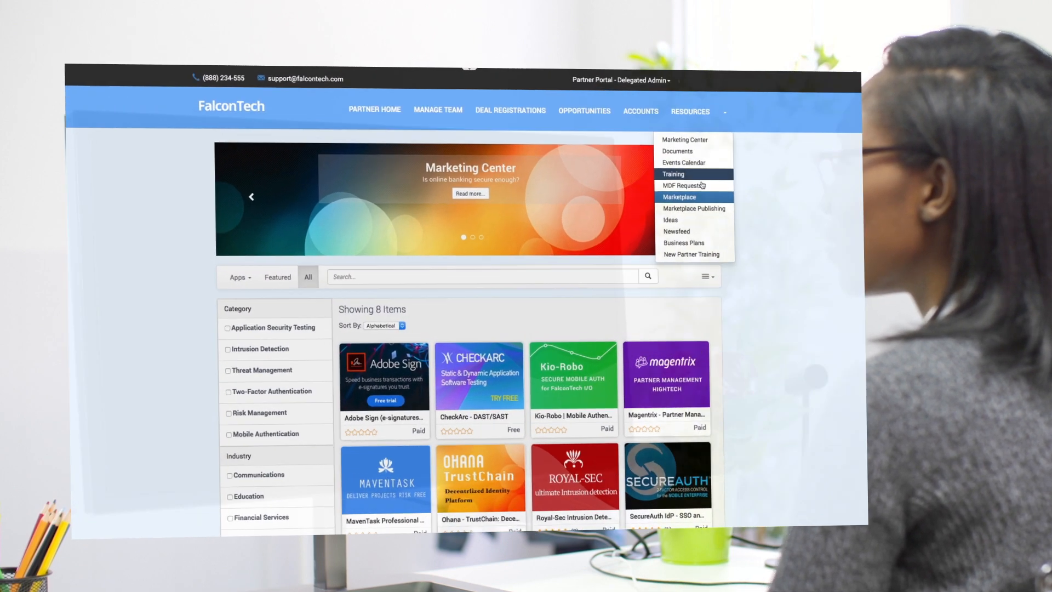
left_click(679, 197)
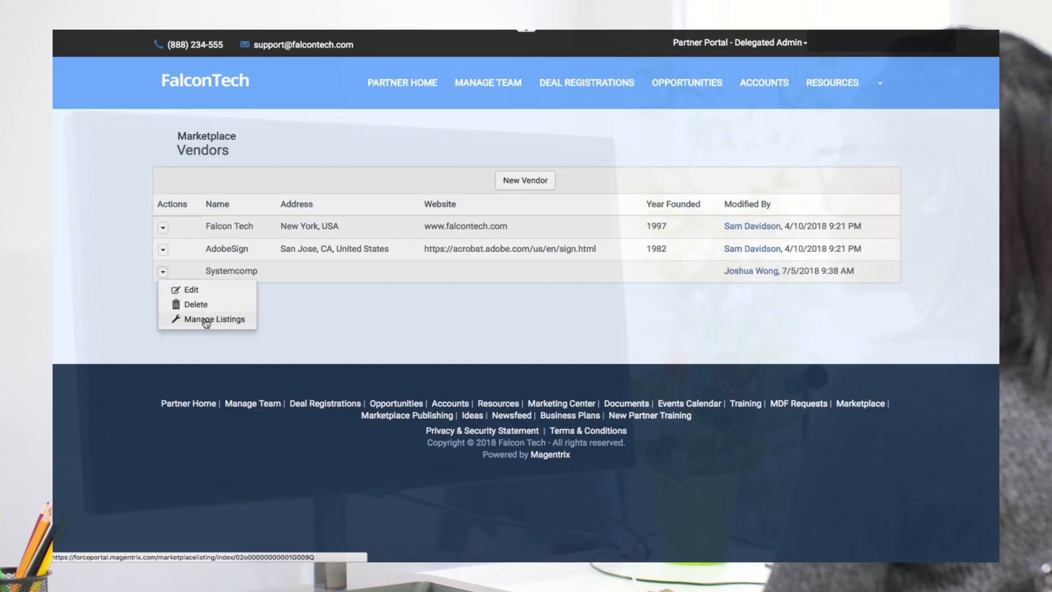
left_click(215, 319)
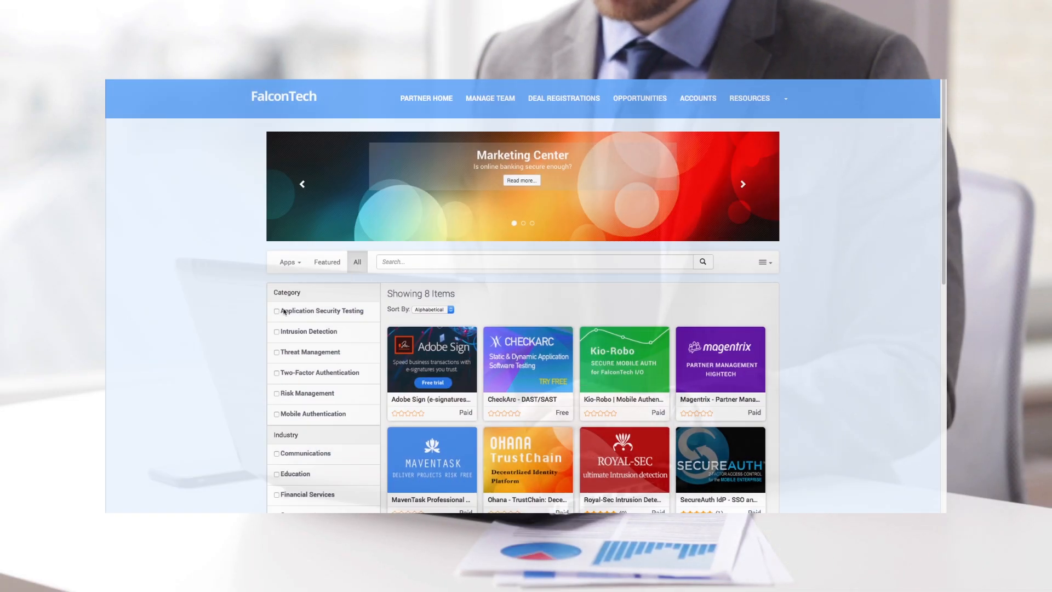
- Open the SecureAuth IdP listing, accept the terms, and submit its purchase form
left_click(528, 359)
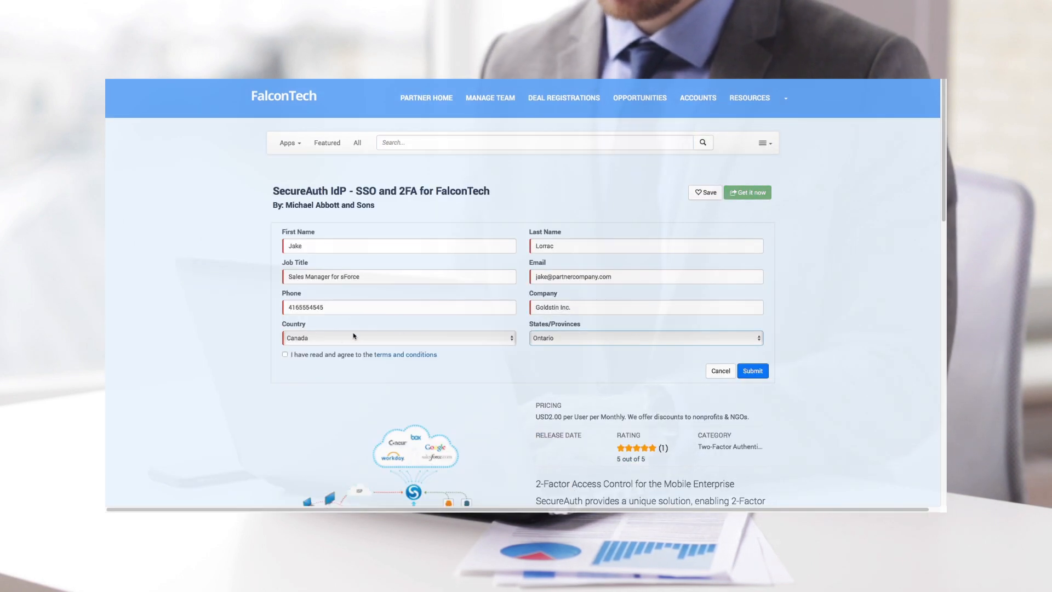
left_click(284, 354)
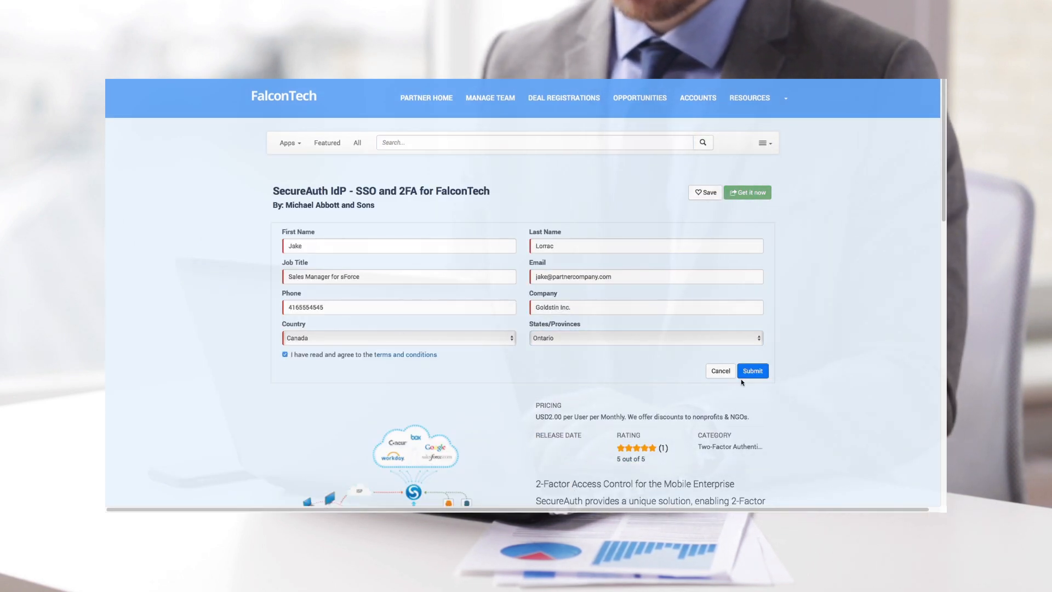
left_click(752, 371)
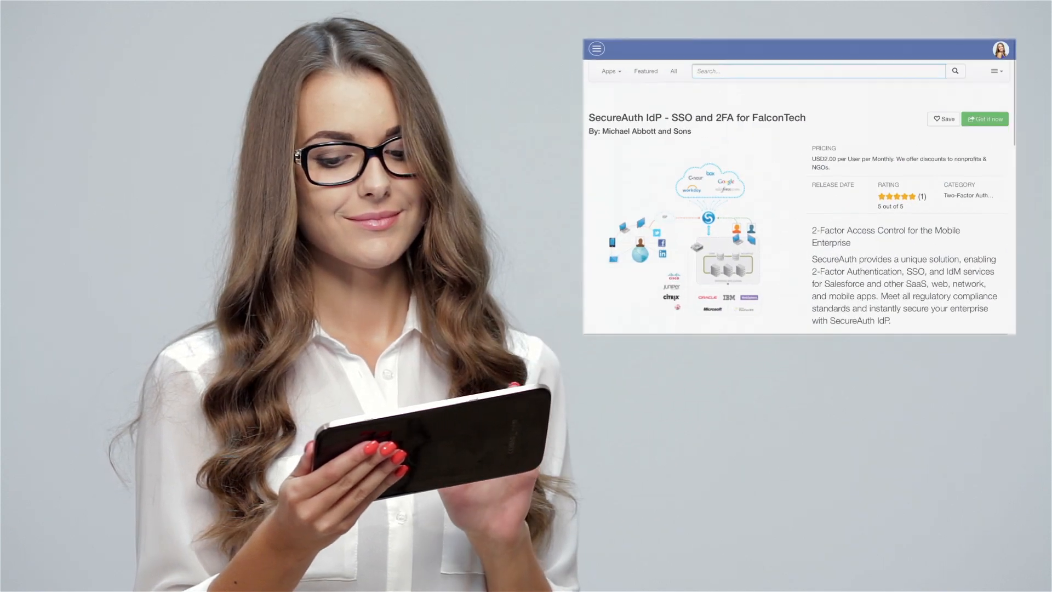